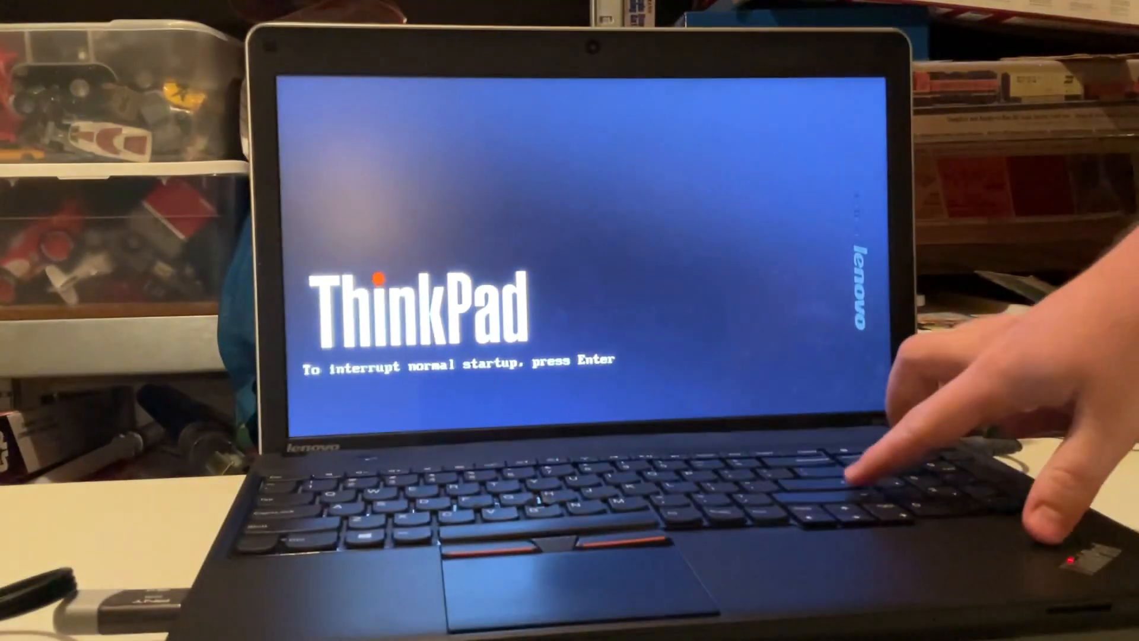
Interrupt ThinkPad startup, list temporary boot devices and choose USB HDD: PNY USB 3.2.1 FD
key("Enter")
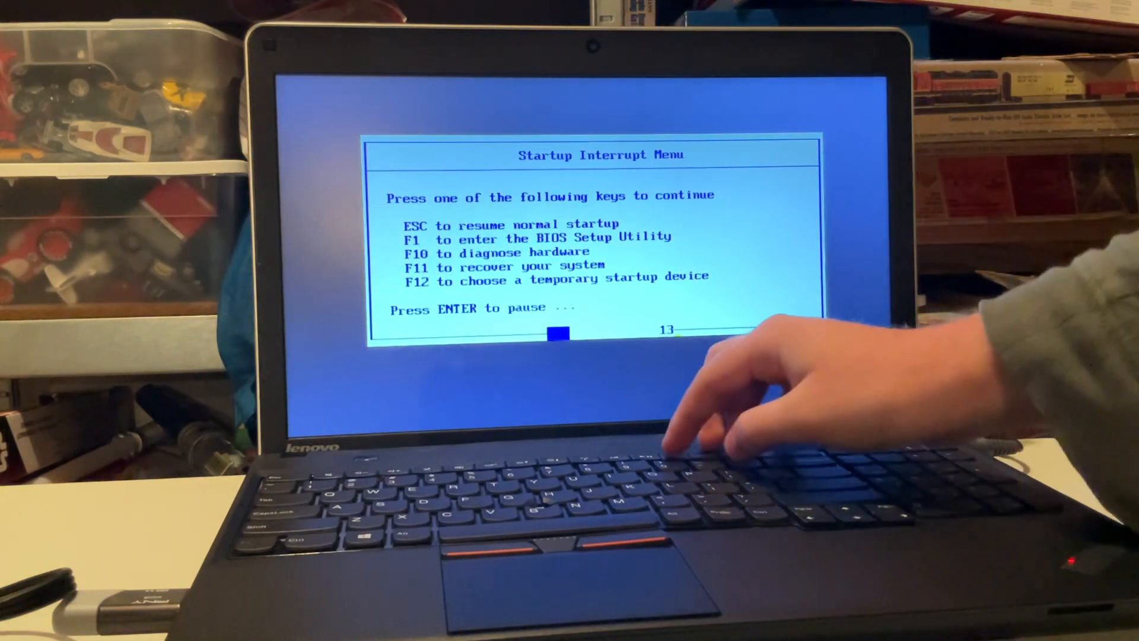
key("f12")
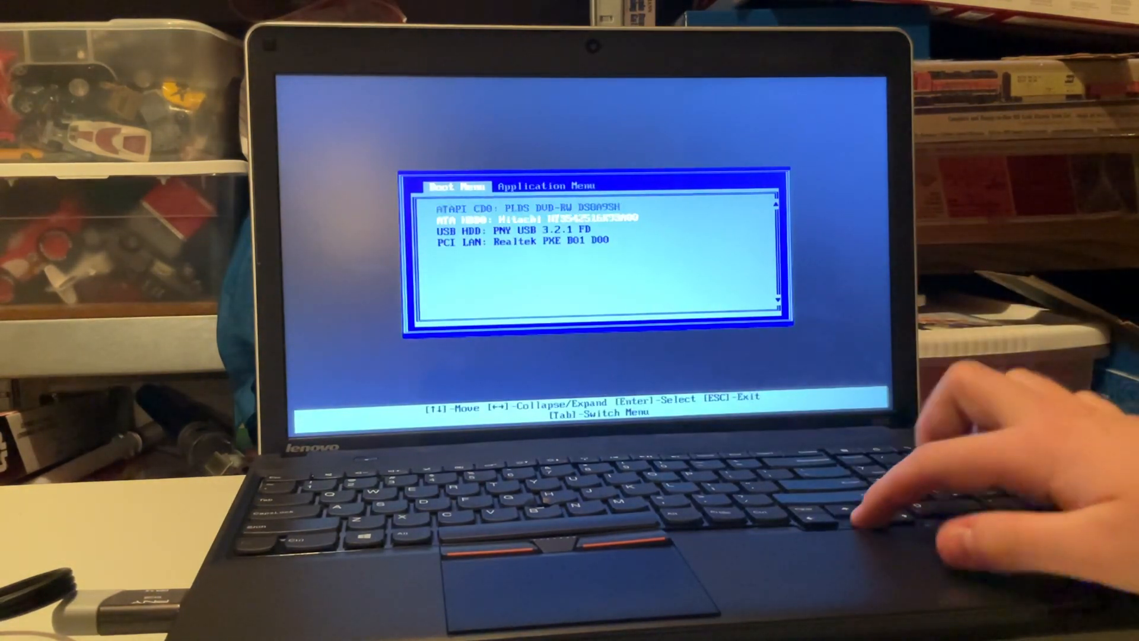
key("enter")
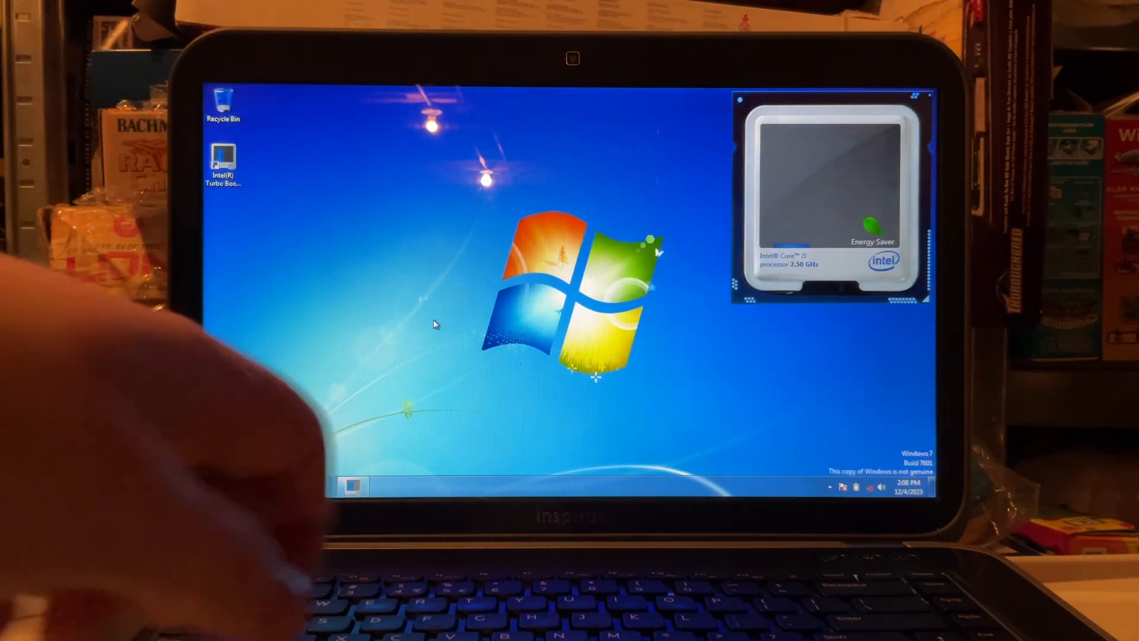
Show the Windows 7 Start menu listing Calculator, Paint and Sticky Notes
left_click(218, 487)
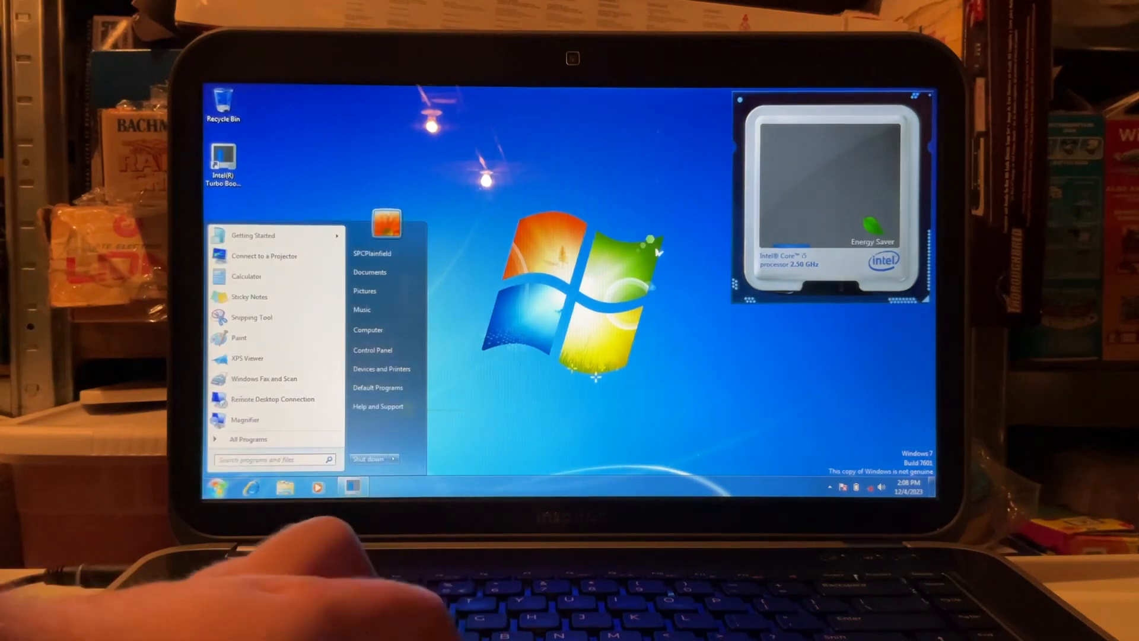